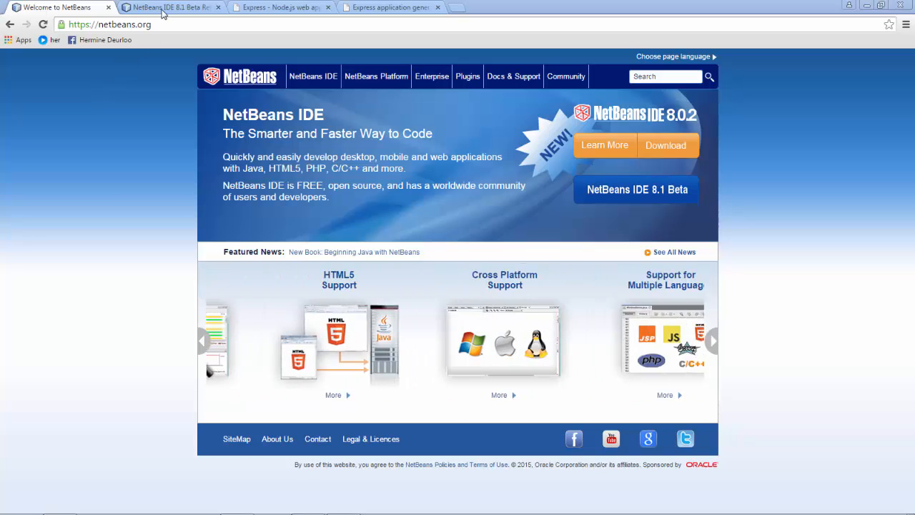
Review the New Feature Highlights on the NetBeans IDE 8.1 Beta release notes page
{"action": "left_click", "coordinate": [168, 7]}
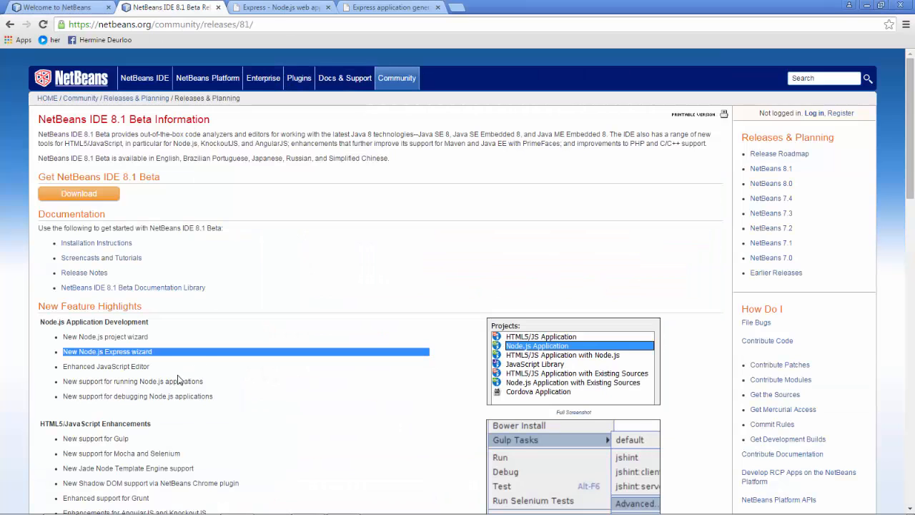
{"action": "mouse_move", "coordinate": [455, 344]}
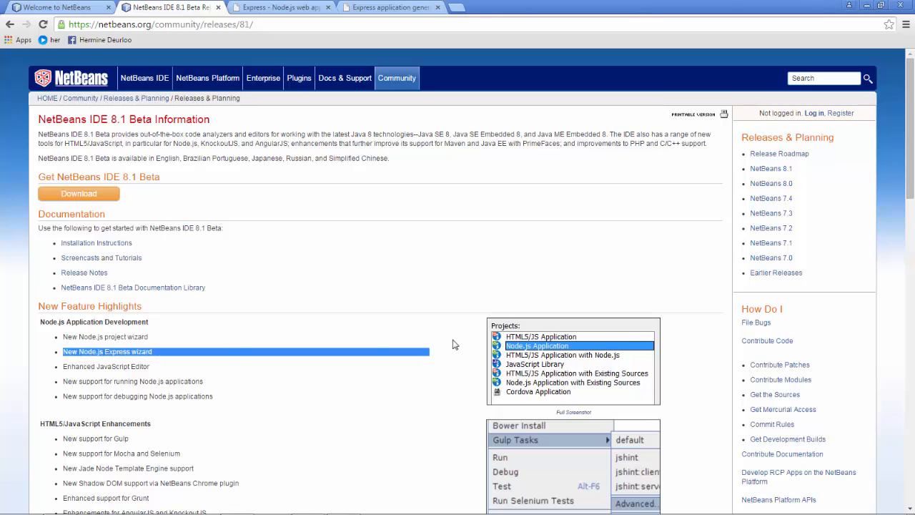
{"action": "scroll", "scroll_direction": "down", "scroll_amount": 3}
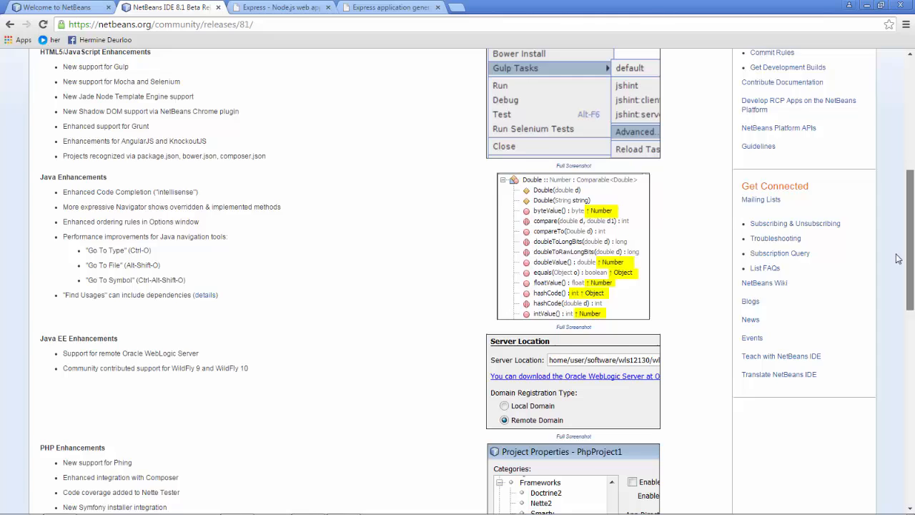
{"action": "scroll", "scroll_direction": "up", "scroll_amount": 3}
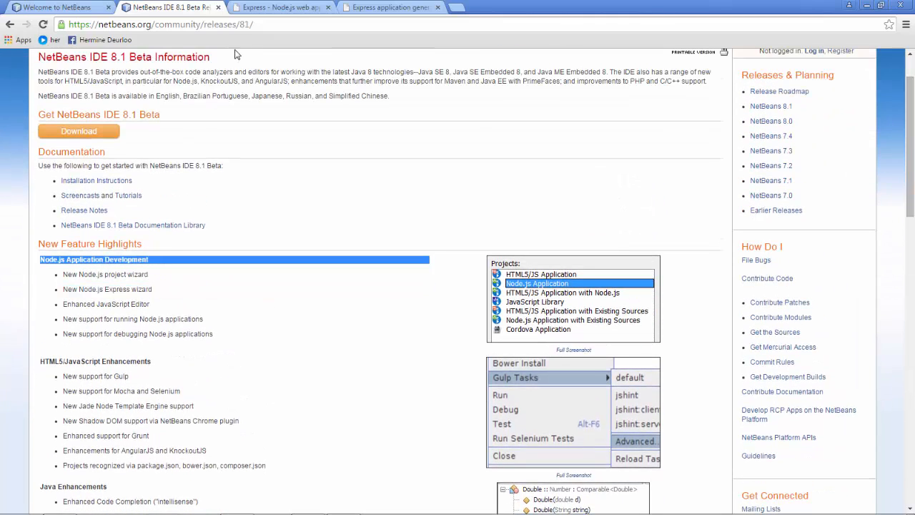
Review the Express application generator guide under Getting started on expressjs.com
{"action": "left_click", "coordinate": [279, 7]}
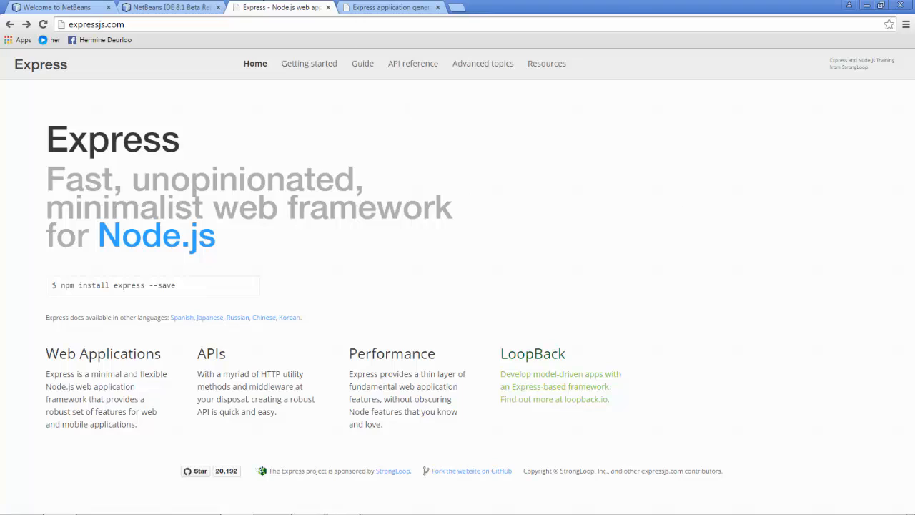
{"action": "mouse_move", "coordinate": [859, 160]}
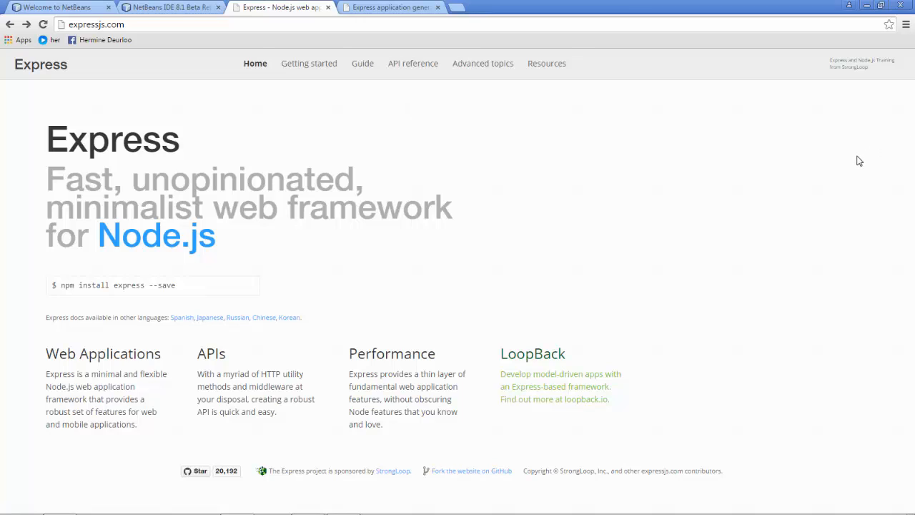
{"action": "left_click", "coordinate": [309, 63]}
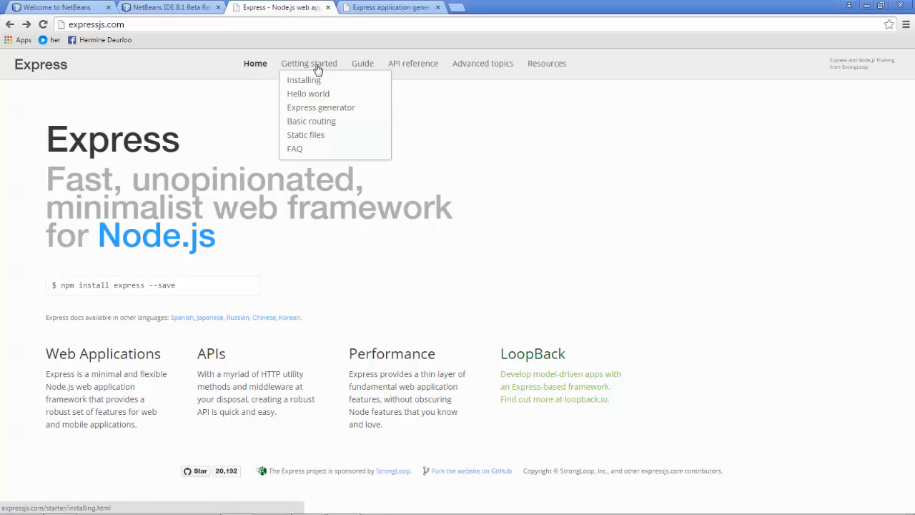
{"action": "left_click", "coordinate": [321, 107]}
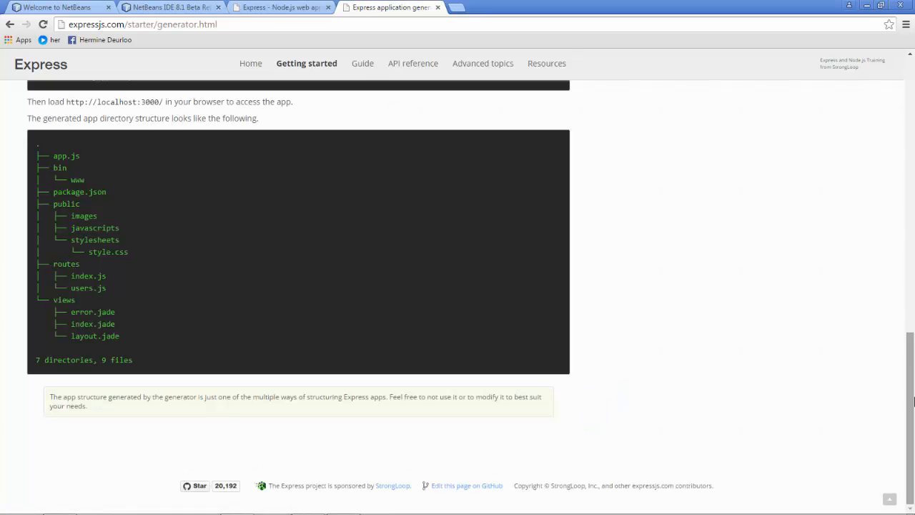
{"action": "scroll", "scroll_direction": "up", "scroll_amount": 3}
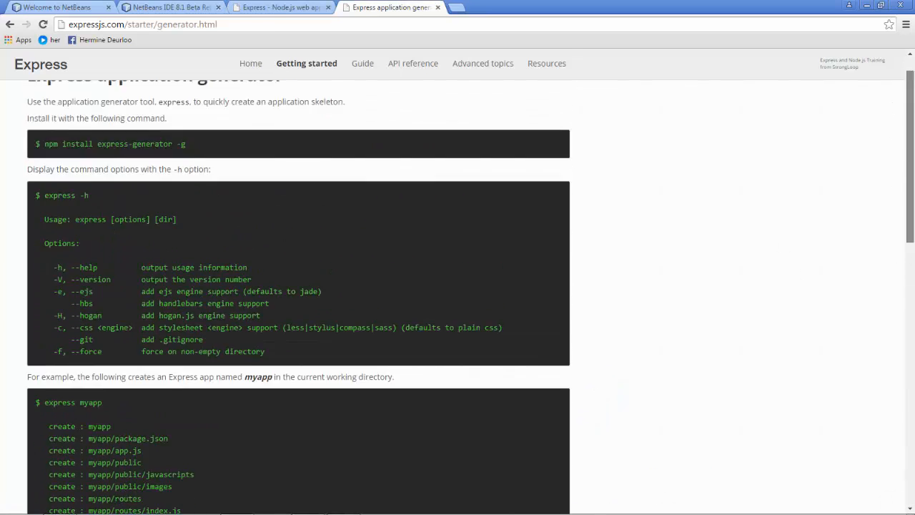
{"action": "scroll", "scroll_direction": "down", "scroll_amount": 3}
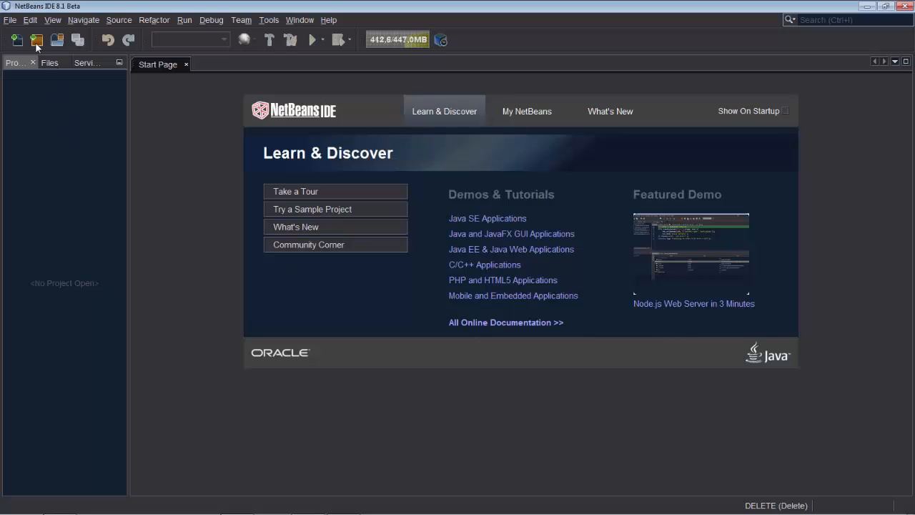
Create a new HTML5/JS Application with Node.js named HelloExpress, reaching the Express step
{"action": "left_click", "coordinate": [37, 40]}
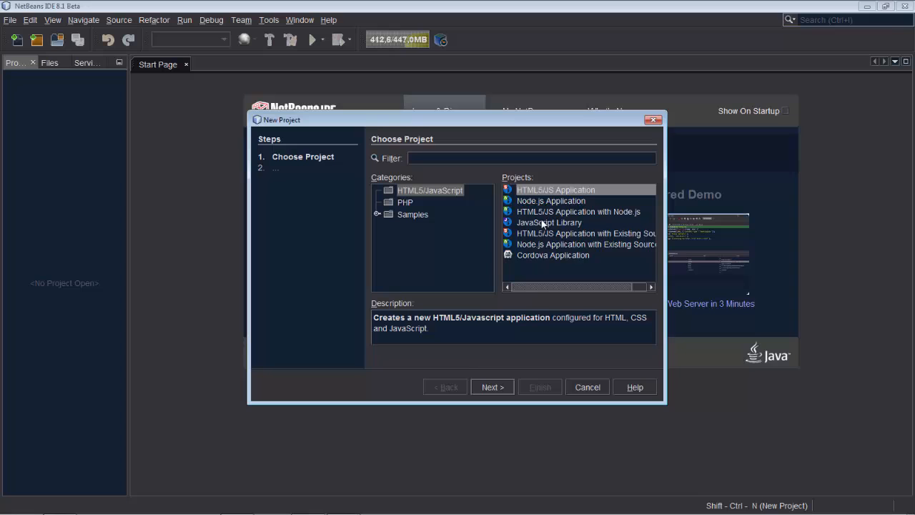
{"action": "left_click", "coordinate": [578, 212]}
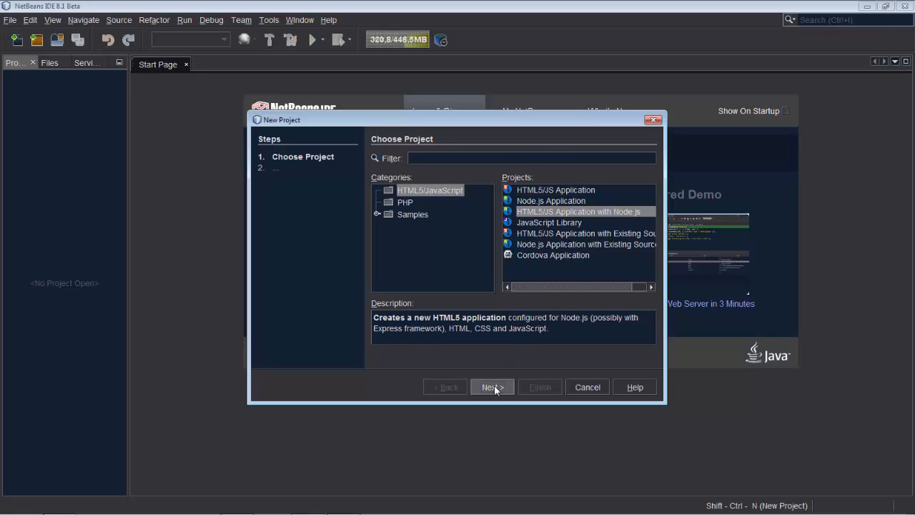
{"action": "left_click", "coordinate": [492, 386]}
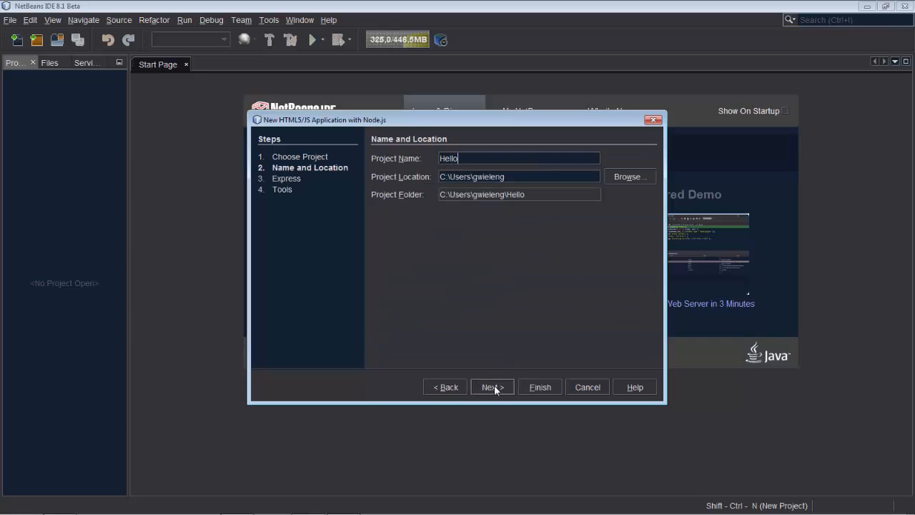
{"action": "type", "text": "Express"}
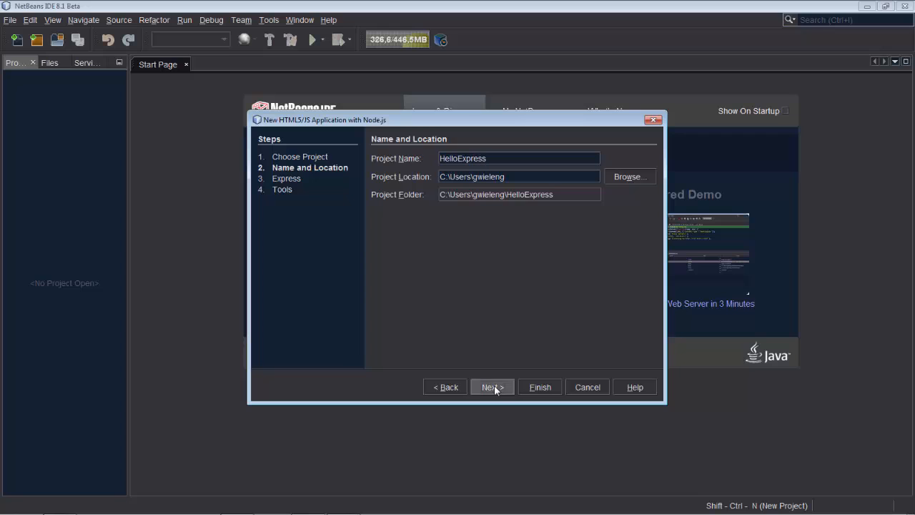
{"action": "left_click", "coordinate": [492, 386]}
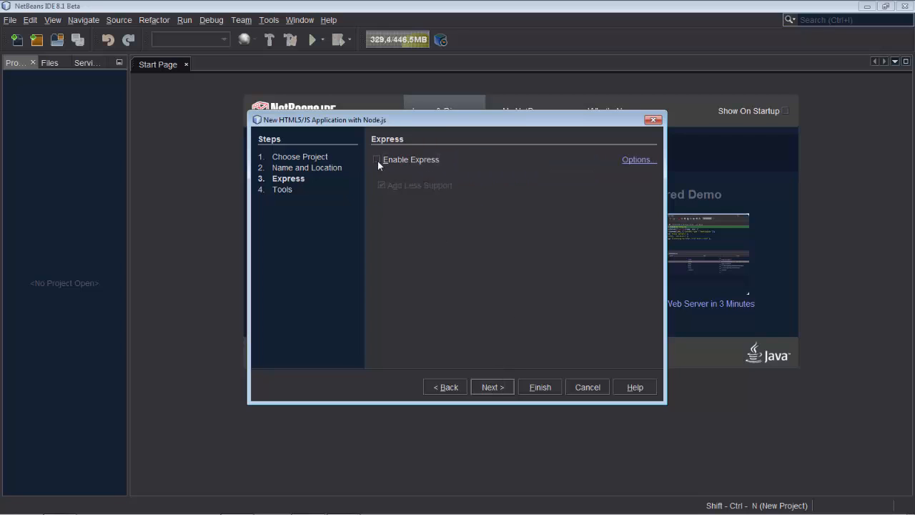
Review the Node.js, npm and express generator paths in the NetBeans Options
{"action": "left_click", "coordinate": [635, 160]}
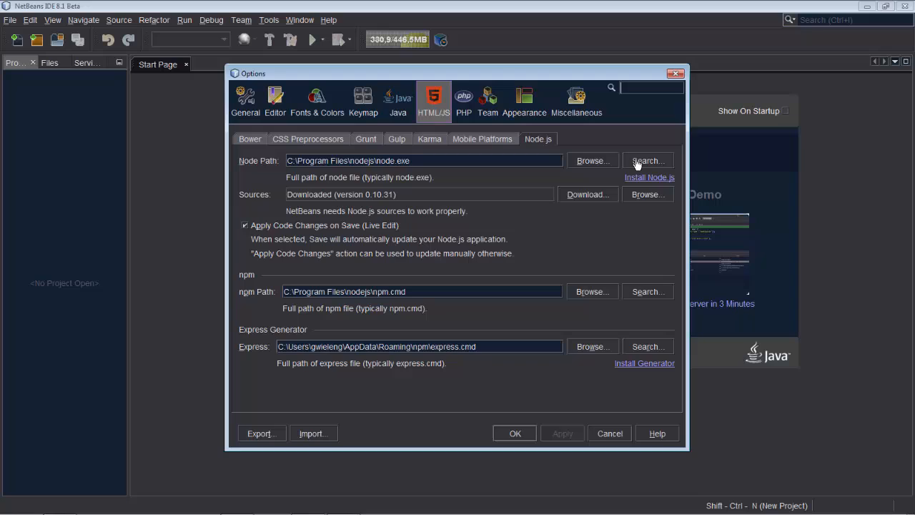
{"action": "mouse_move", "coordinate": [256, 197]}
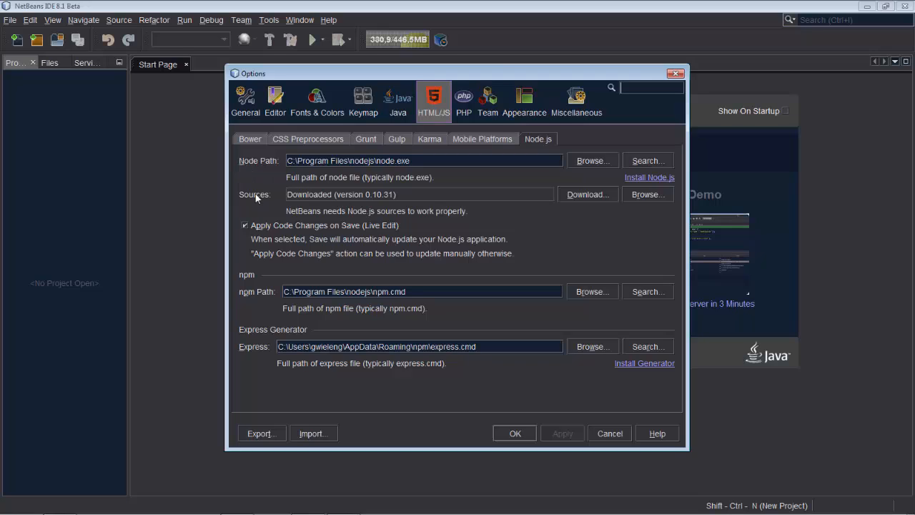
{"action": "mouse_move", "coordinate": [259, 295]}
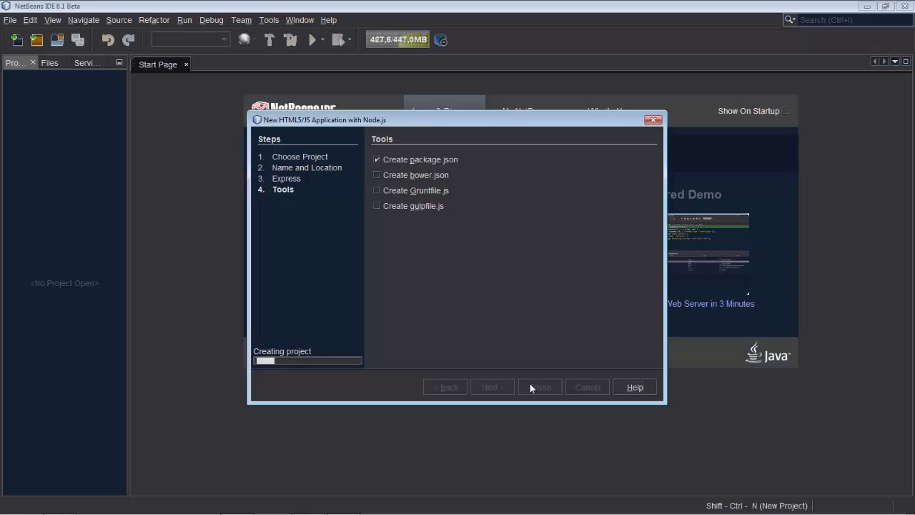
Finish creating the HelloExpress project and expand its folders to see the generated files
{"action": "left_click", "coordinate": [539, 386]}
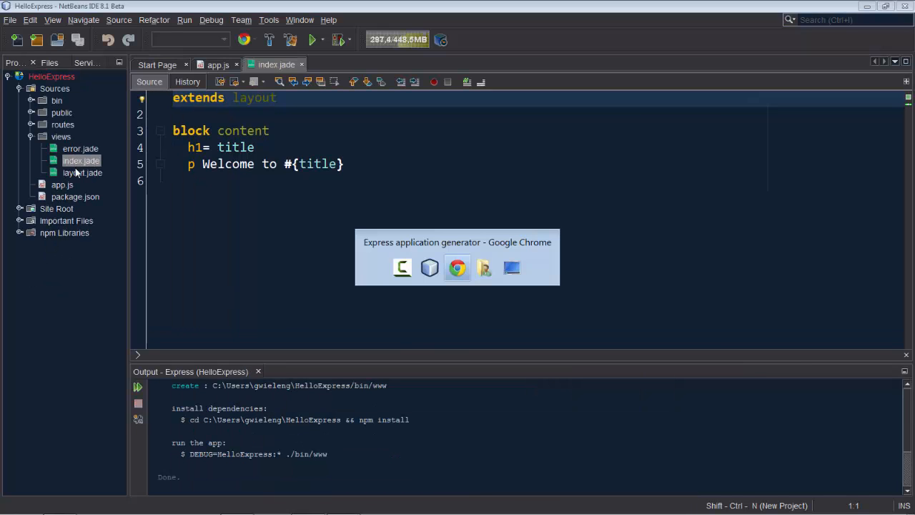
{"action": "left_click", "coordinate": [458, 267]}
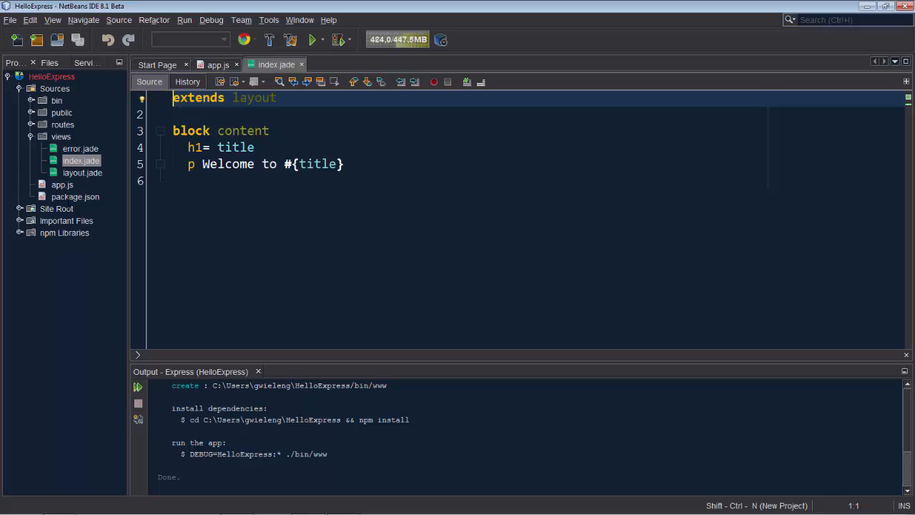
{"action": "left_click", "coordinate": [32, 124]}
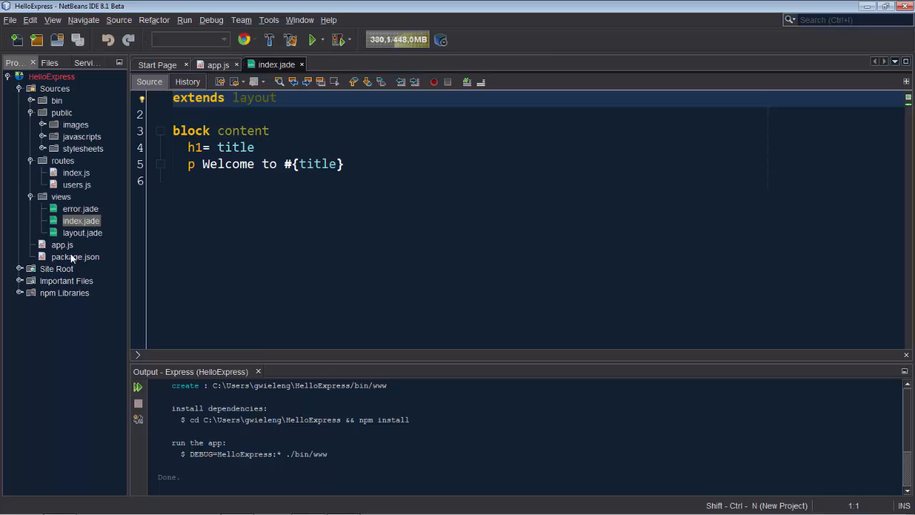
Run npm install for HelloExpress and review the installed module tree in the Output window
{"action": "left_click", "coordinate": [20, 291]}
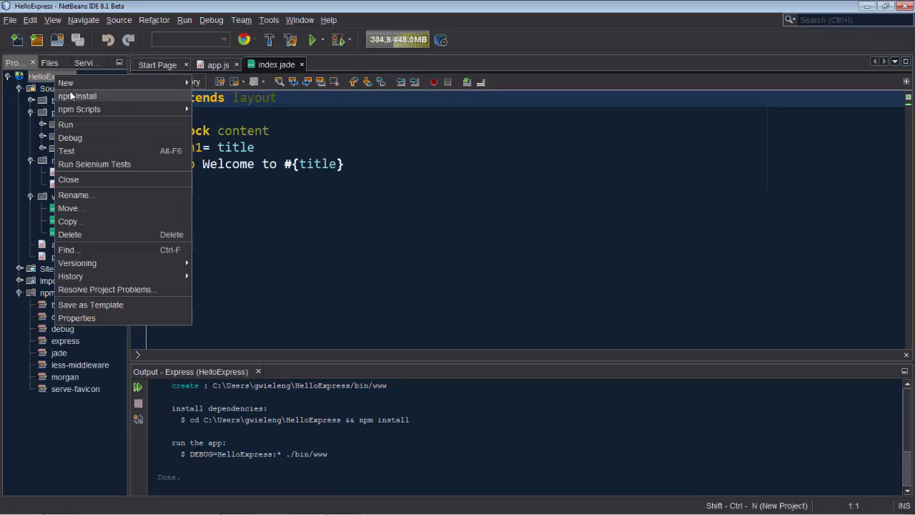
{"action": "left_click", "coordinate": [77, 96]}
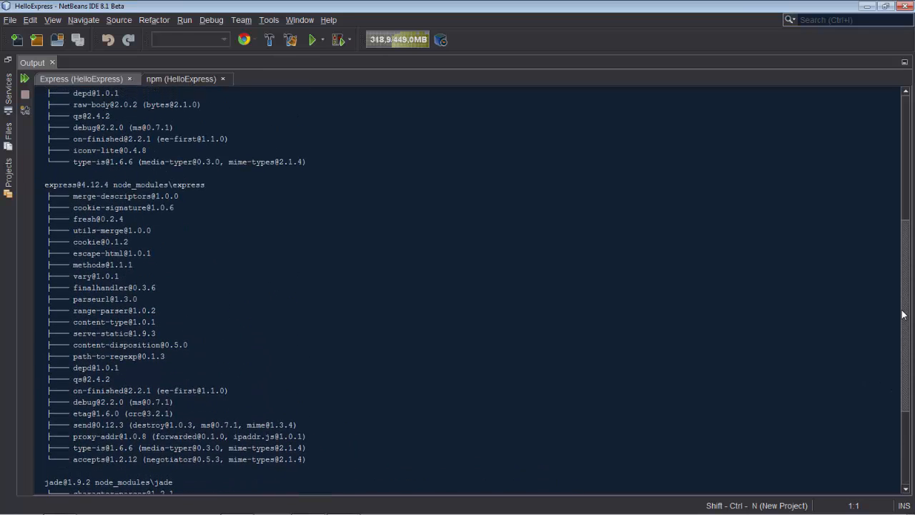
{"action": "scroll", "scroll_direction": "up", "scroll_amount": 3}
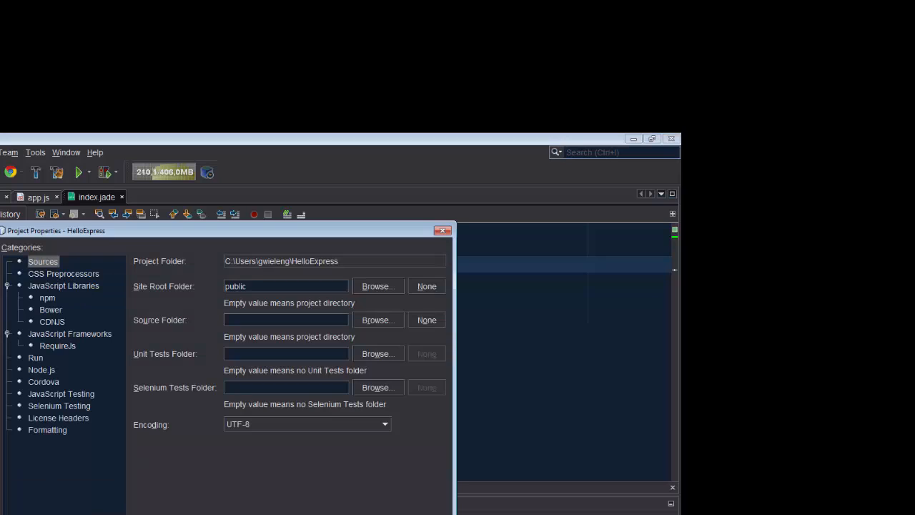
Browse the CSS Preprocessors, npm, CDNJS, Cordova, JavaScript Testing and Selenium Testing categories without changes
{"action": "left_click", "coordinate": [63, 273]}
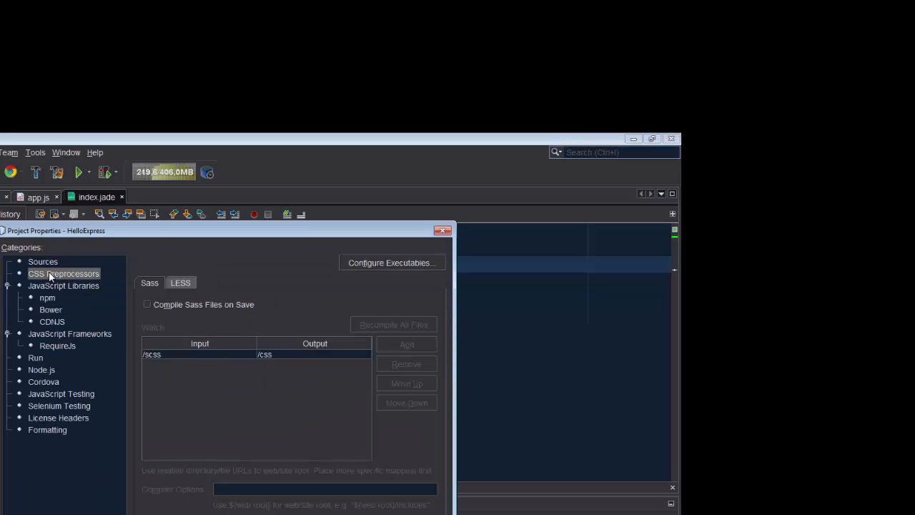
{"action": "left_click", "coordinate": [47, 298]}
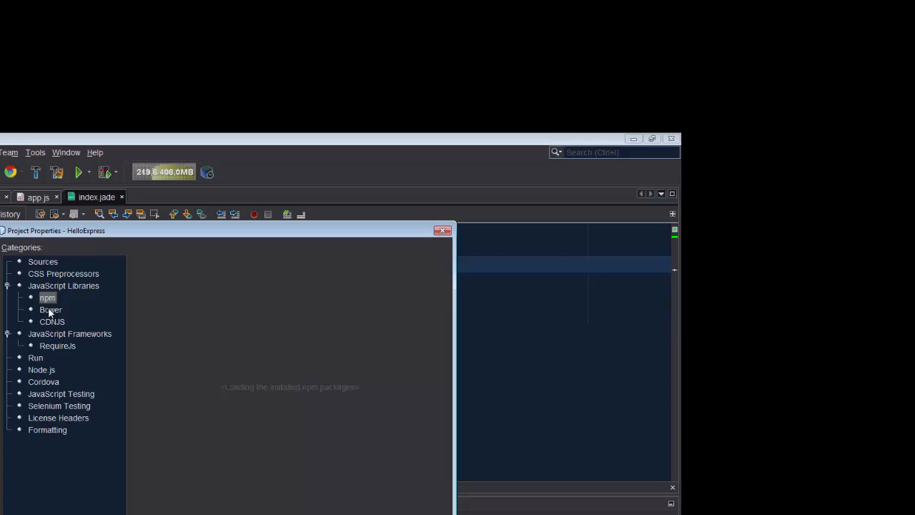
{"action": "left_click", "coordinate": [52, 321]}
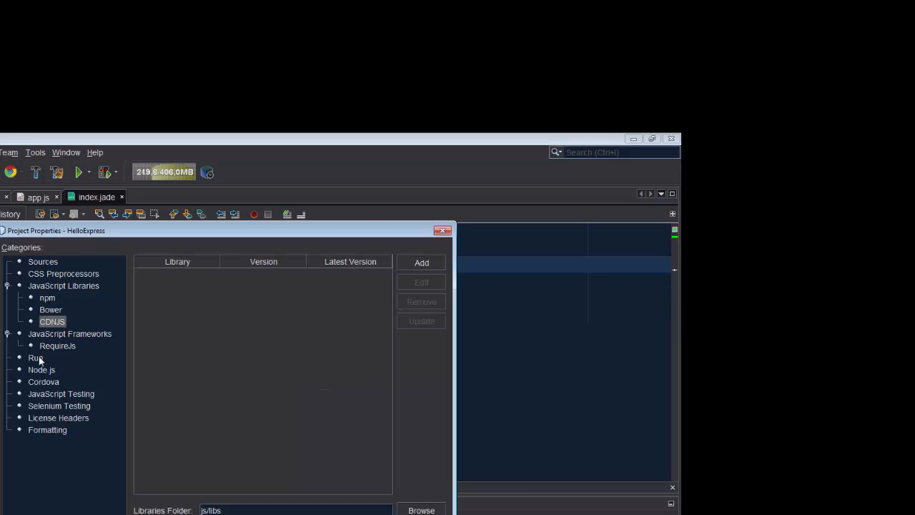
{"action": "left_click", "coordinate": [43, 381]}
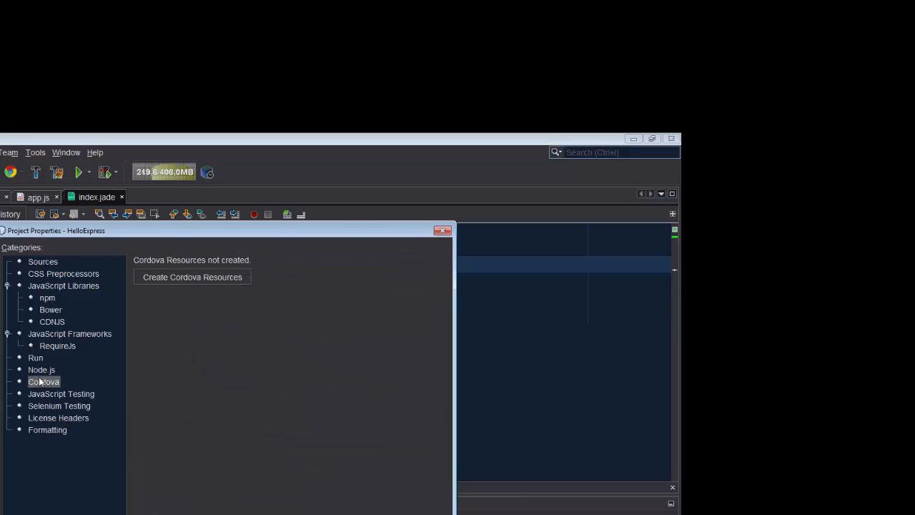
{"action": "left_click", "coordinate": [60, 394]}
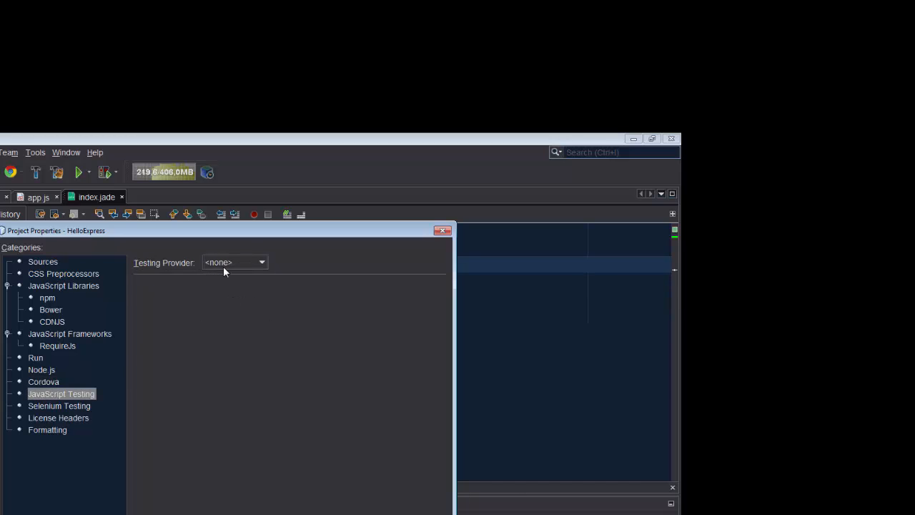
{"action": "left_click", "coordinate": [59, 406]}
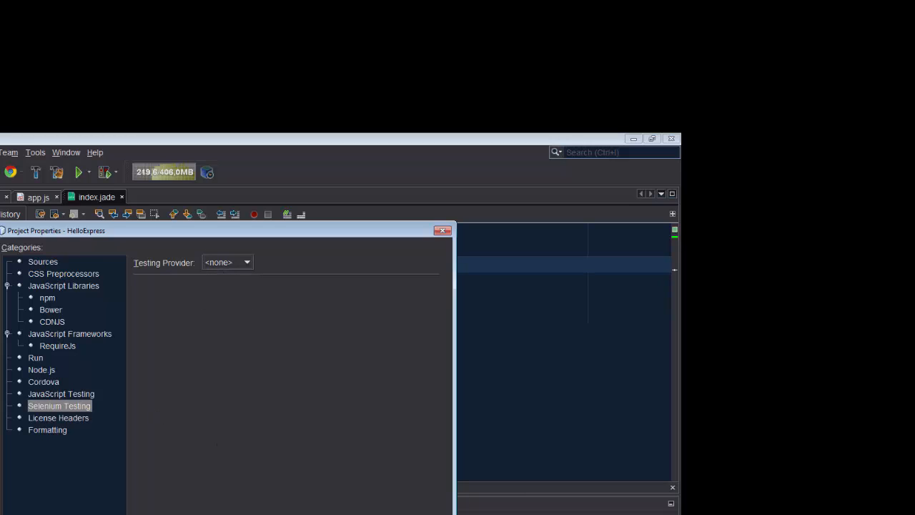
{"action": "left_click", "coordinate": [442, 229]}
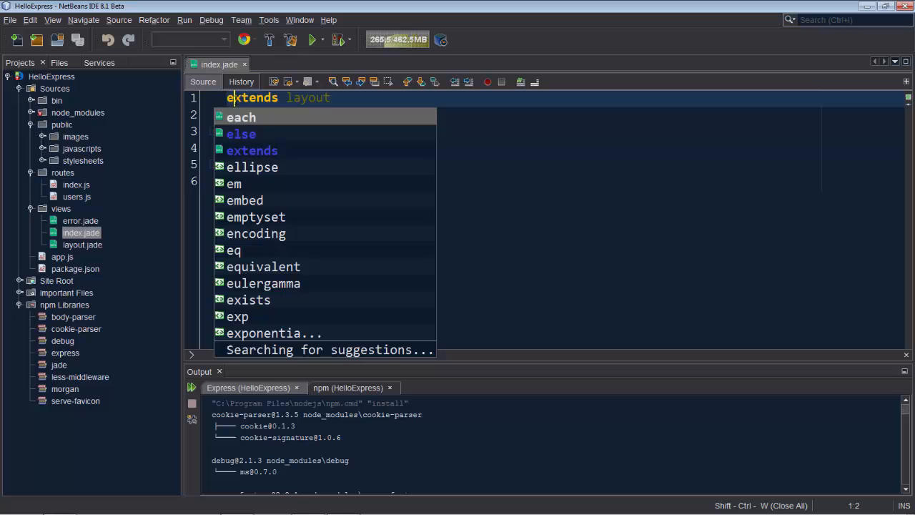
Edit app.js and try require() code completion inside the express module name
{"action": "double_click", "coordinate": [62, 257]}
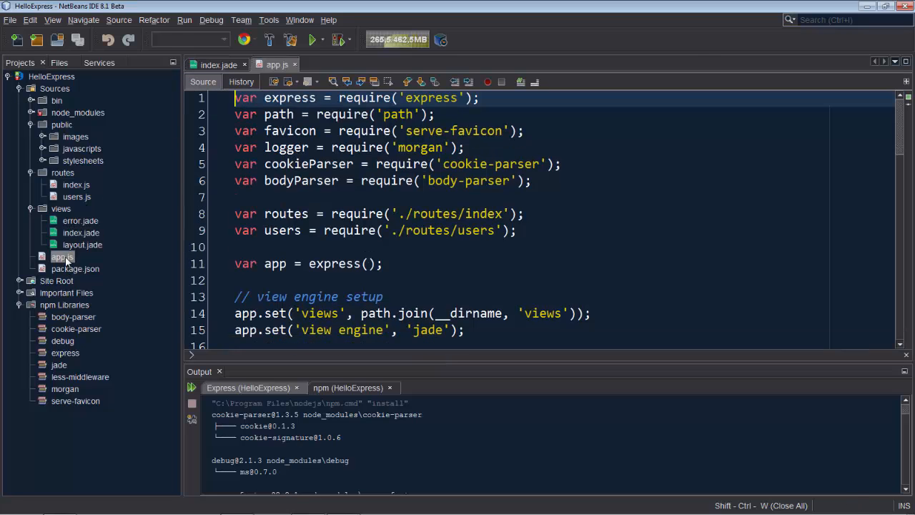
{"action": "left_click", "coordinate": [414, 97]}
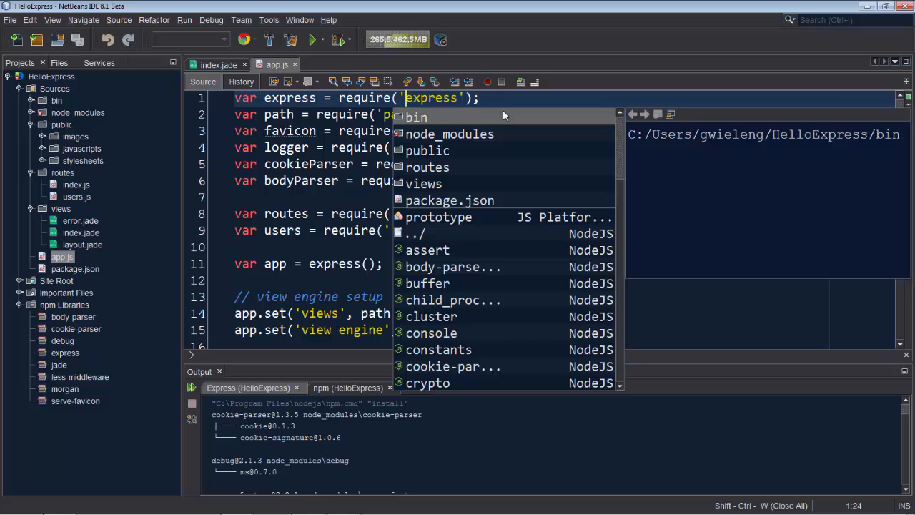
{"action": "scroll", "scroll_direction": "down", "scroll_amount": 3}
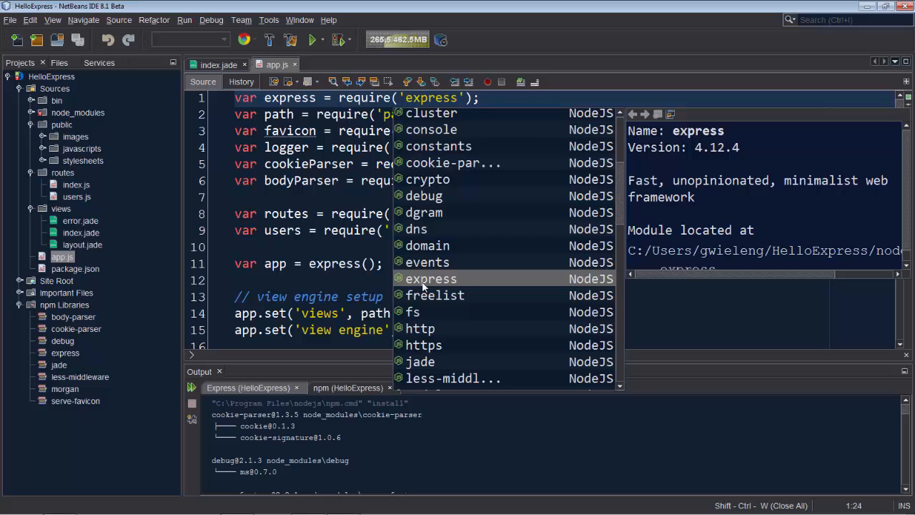
{"action": "mouse_move", "coordinate": [421, 328]}
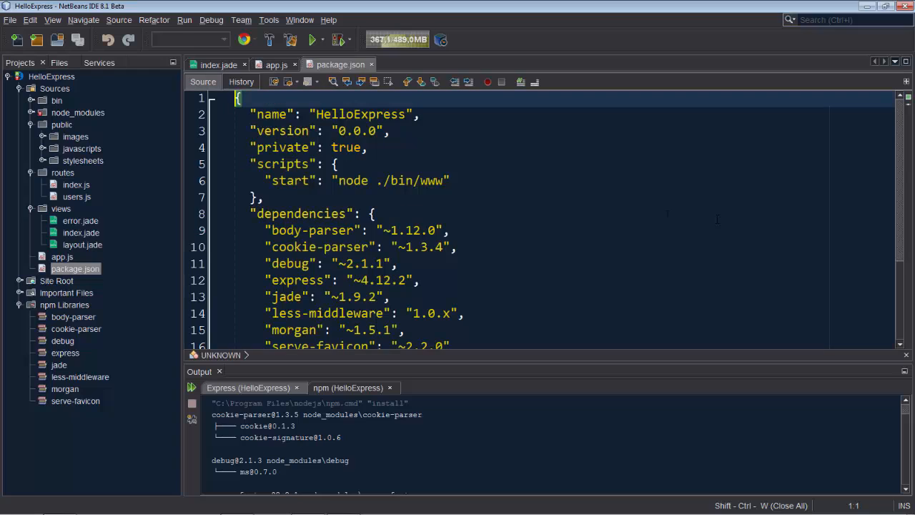
Run HelloExpress so Chrome shows Welcome to Express at localhost:3000 via NetBeans Connector
{"action": "scroll", "scroll_direction": "down", "scroll_amount": 3}
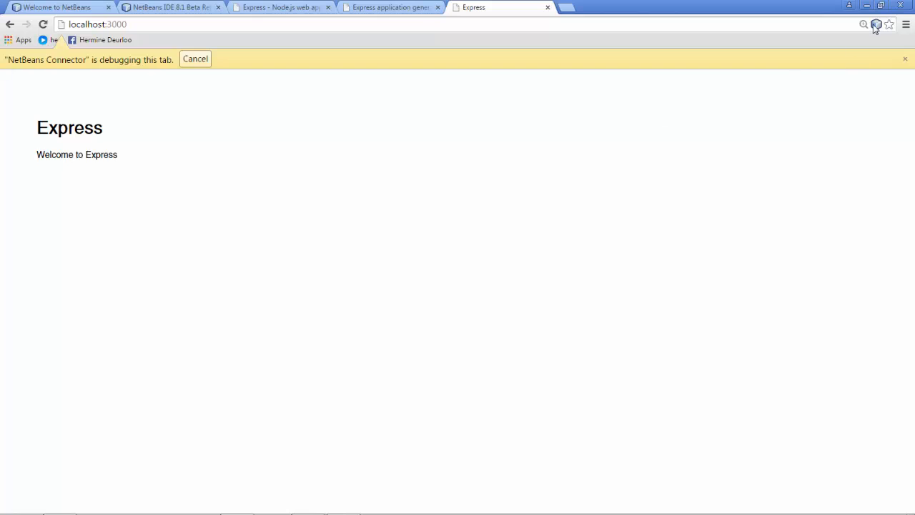
Place NetBeans beside Chrome and inspect the Welcome to Express paragraph's styles in Browser DOM
{"action": "left_click", "coordinate": [875, 23]}
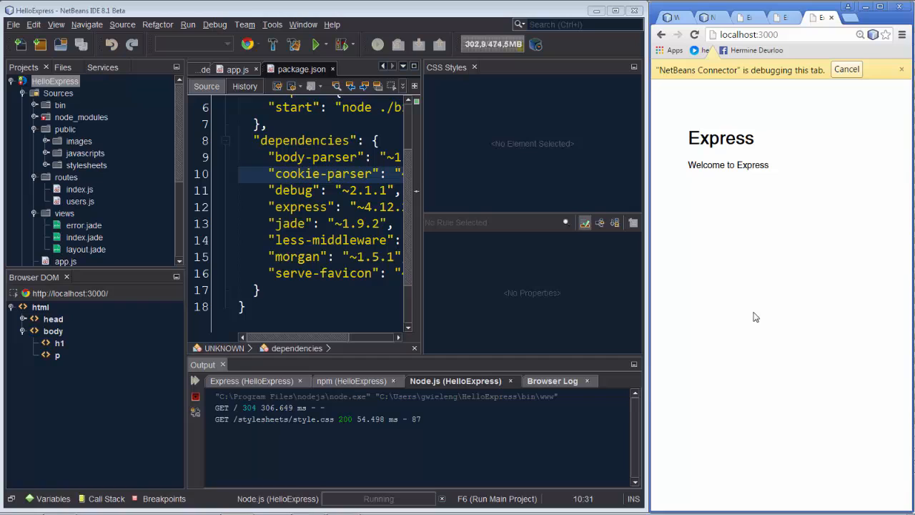
{"action": "mouse_move", "coordinate": [878, 30]}
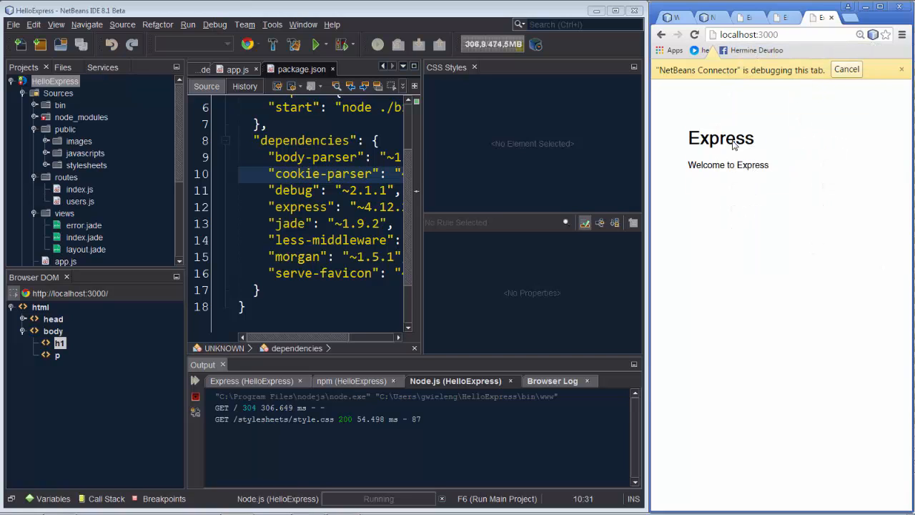
{"action": "left_click", "coordinate": [728, 165]}
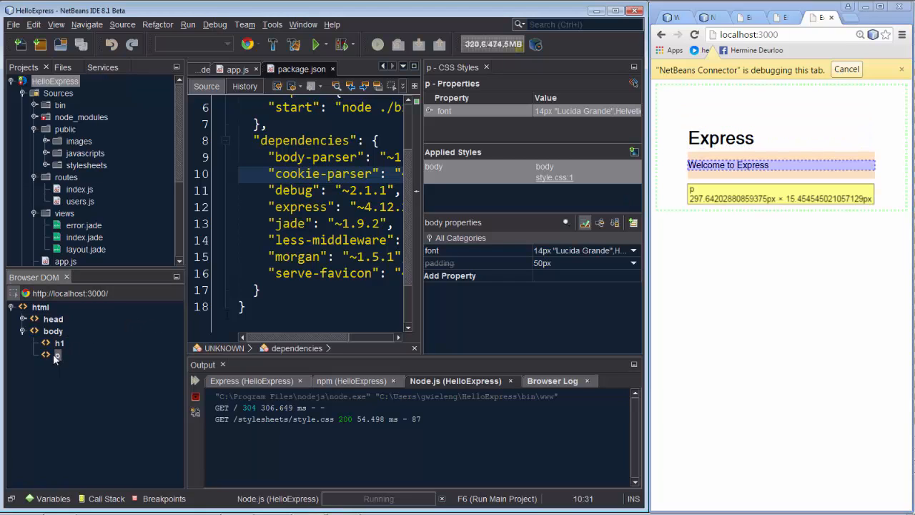
Change the body padding live to 150px, then restore it to 50px
{"action": "right_click", "coordinate": [58, 355]}
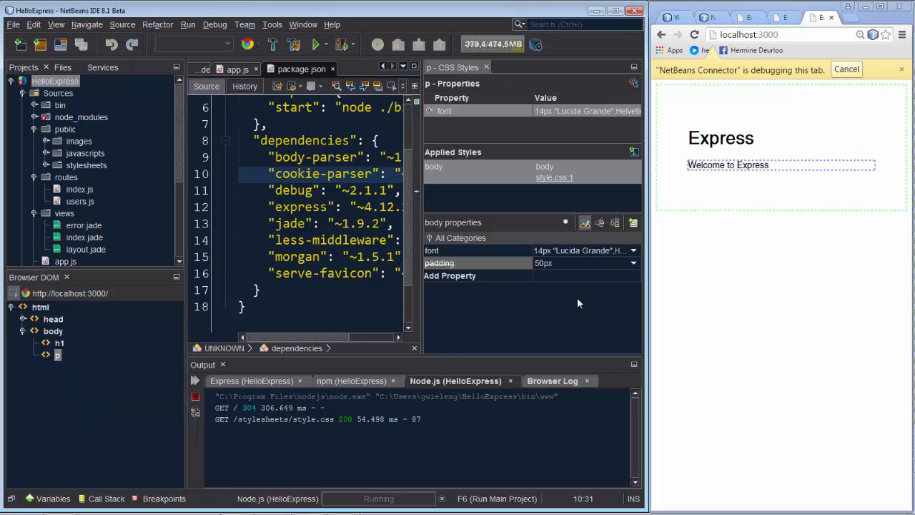
{"action": "type", "text": "150px"}
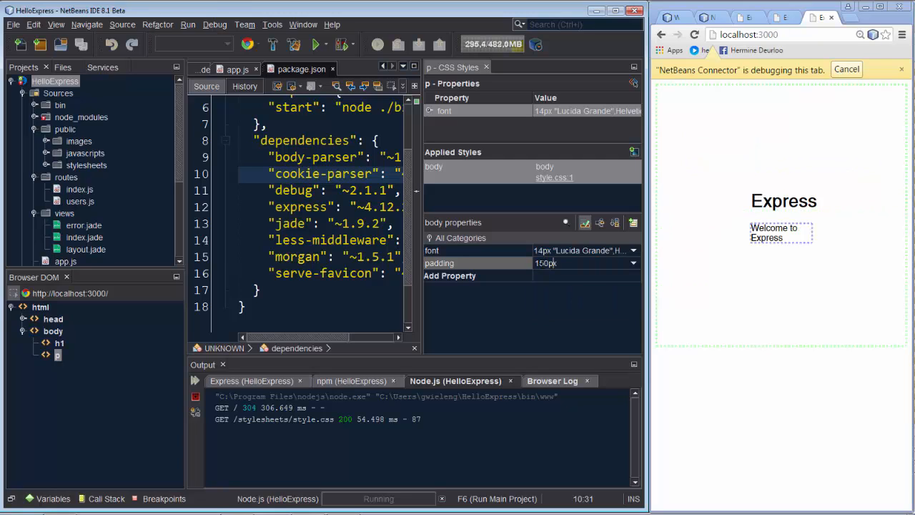
{"action": "type", "text": "50px;font:me"}
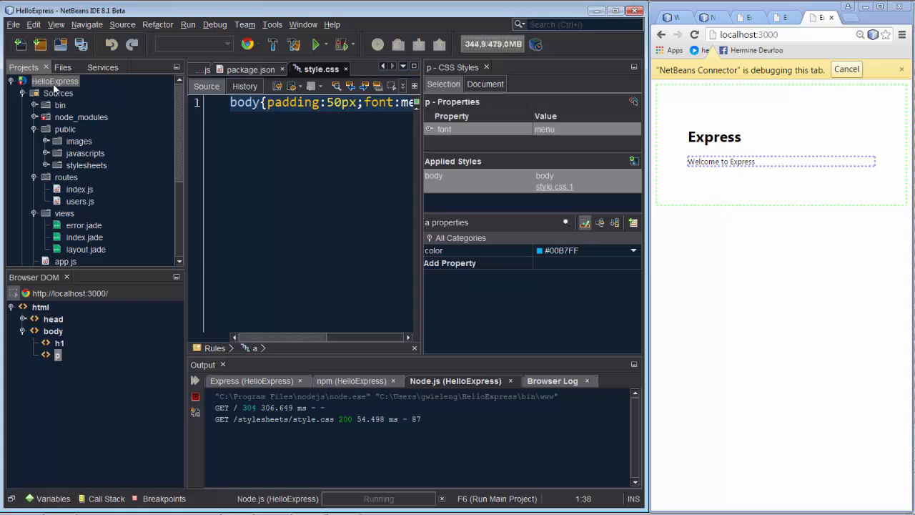
{"action": "mouse_move", "coordinate": [80, 188]}
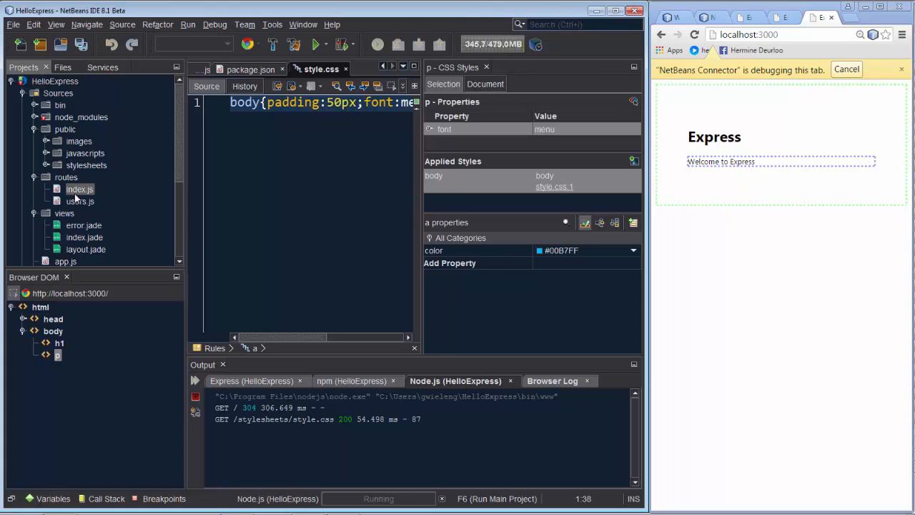
Open routes/index.js showing the GET home page route rendering index
{"action": "double_click", "coordinate": [80, 189]}
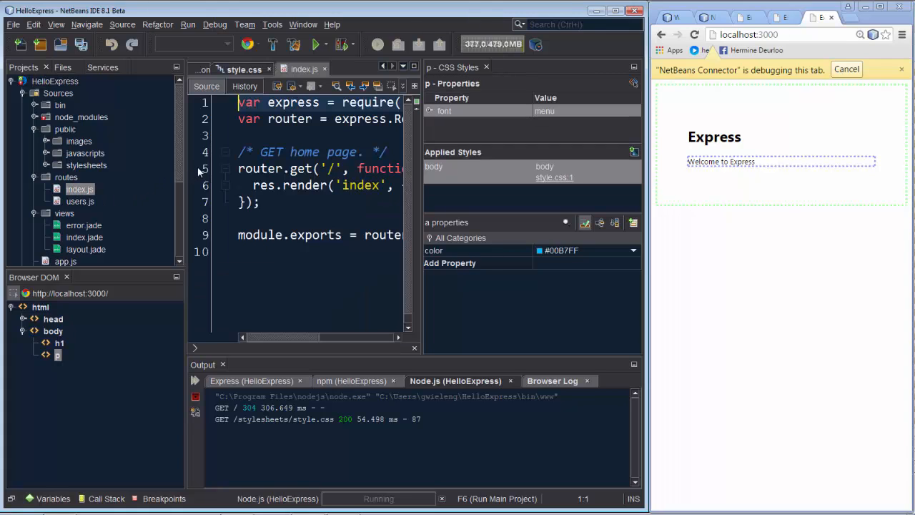